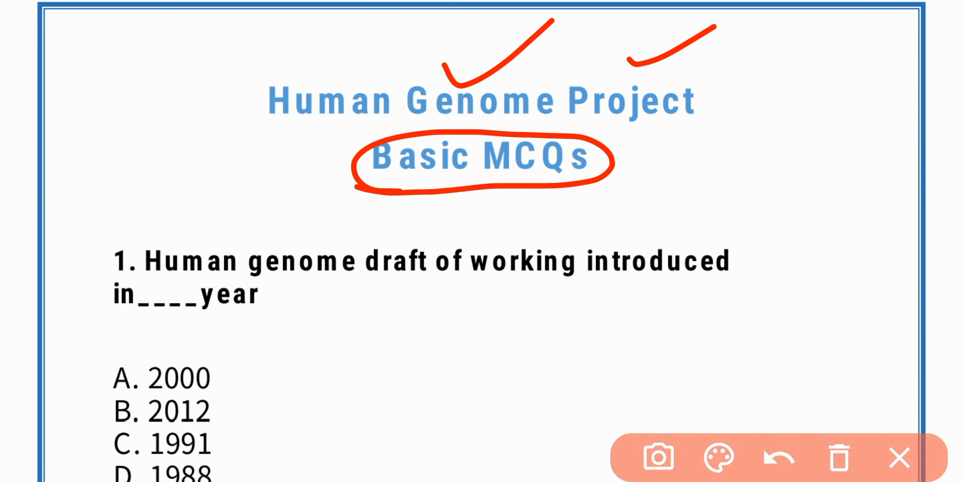
Scroll to question 1 and clear the earlier red ink marks from the page
scroll(down, 3)
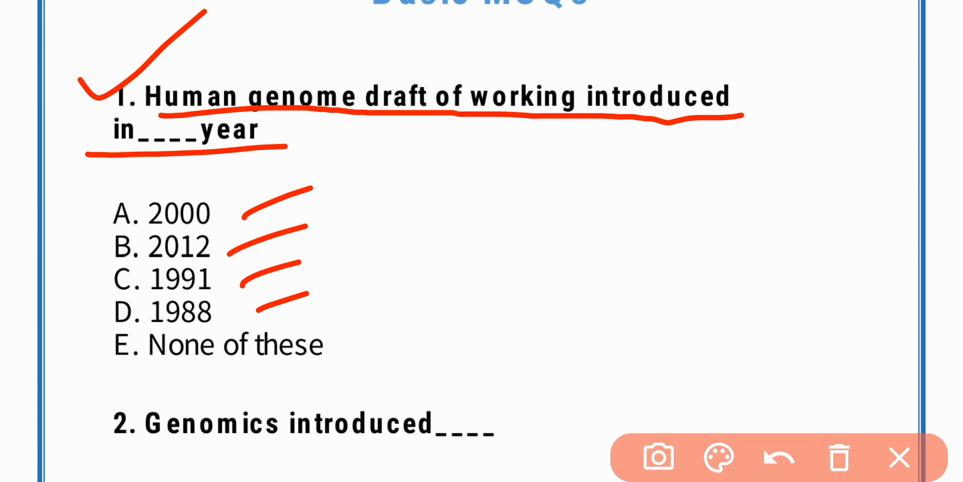
click(838, 457)
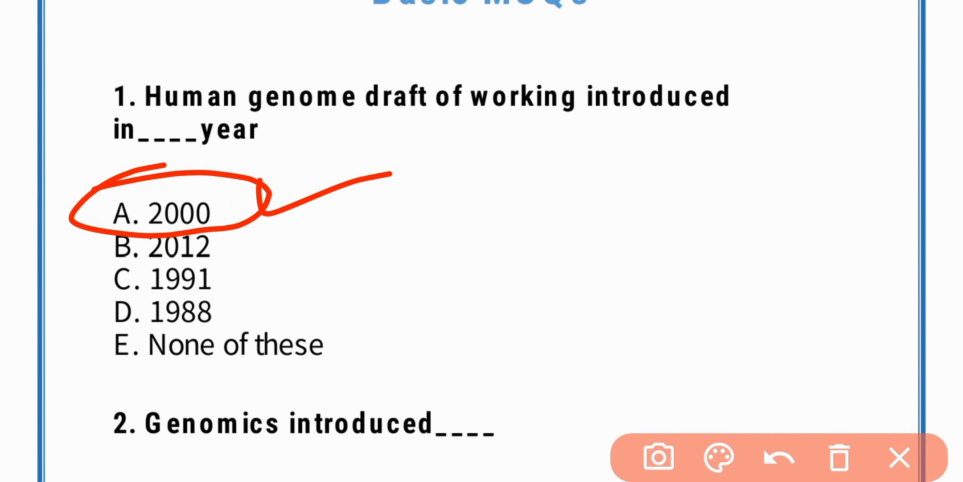
Circle A. Thomas Roder for question 2, then underline and mark question 3
scroll(down, 3)
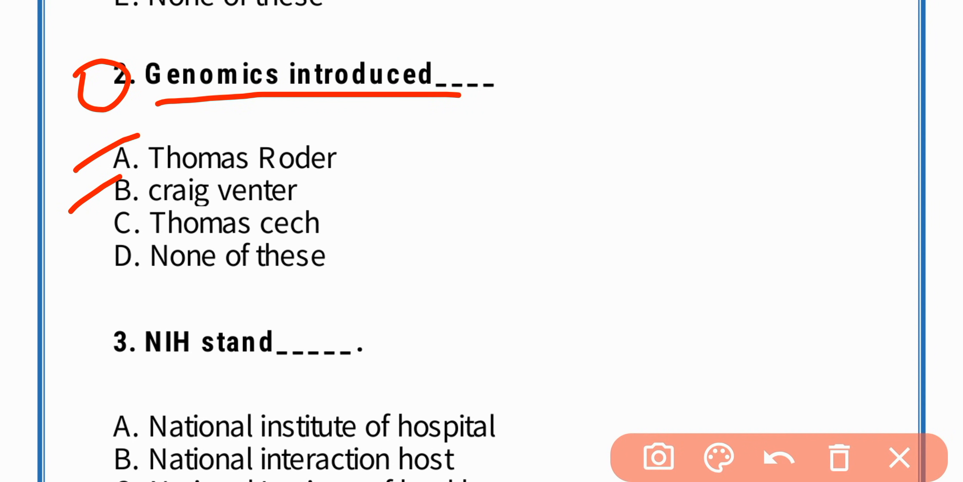
drag(74, 239, 110, 212)
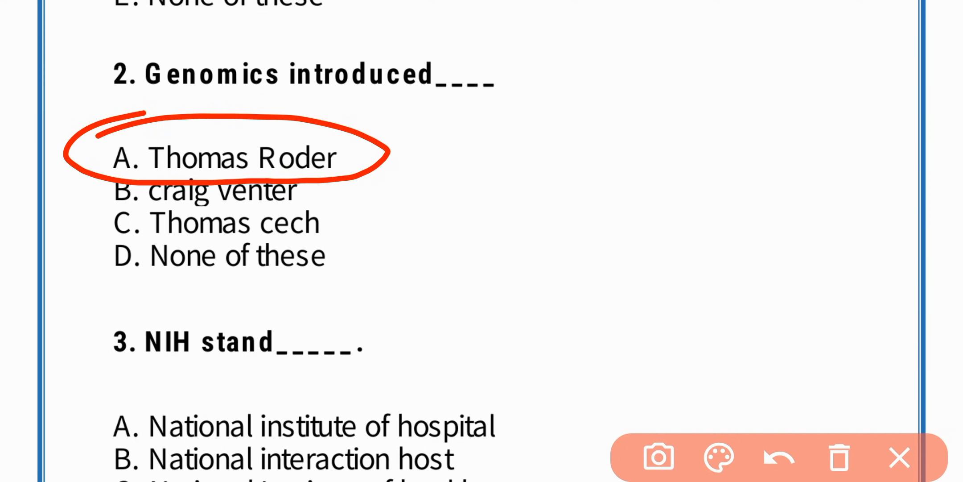
scroll(down, 3)
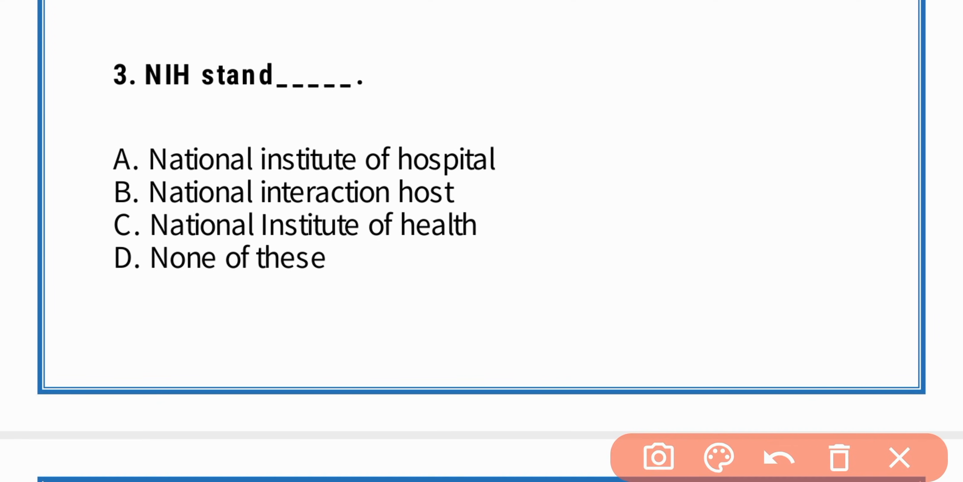
drag(123, 77, 289, 104)
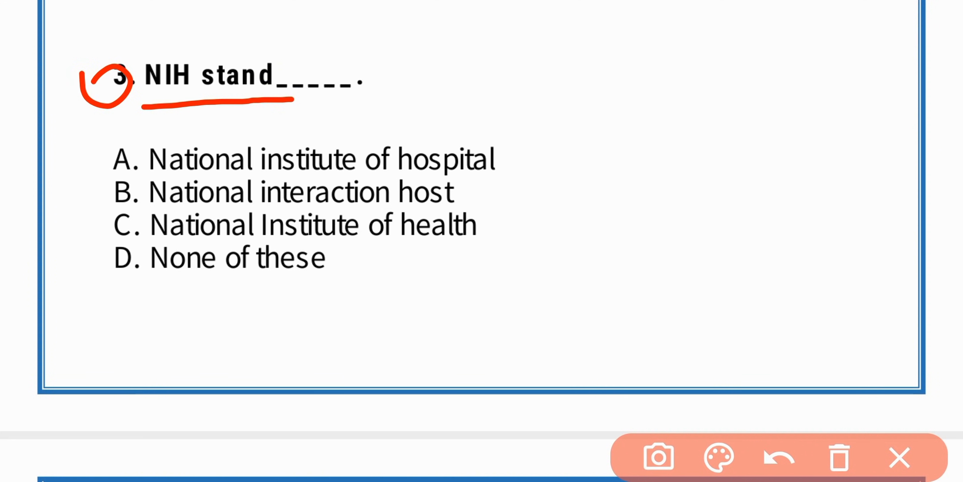
drag(68, 175, 113, 148)
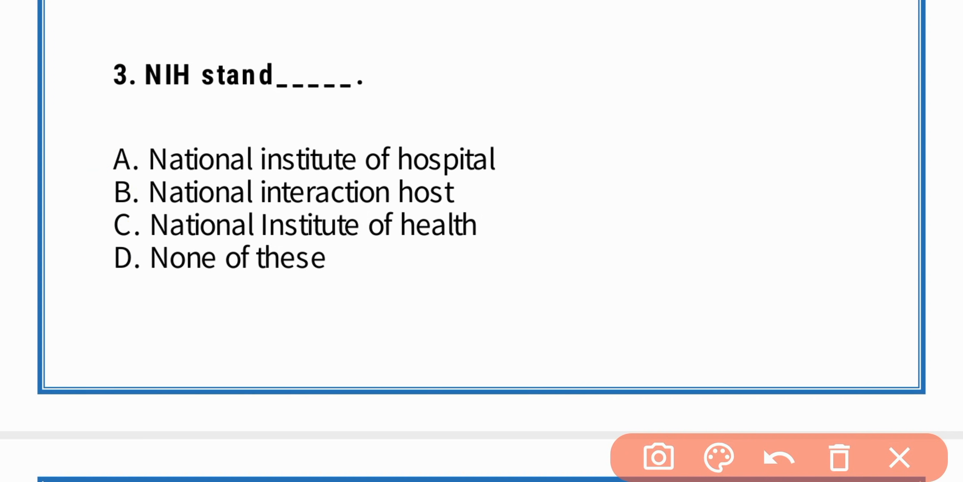
drag(98, 209, 393, 249)
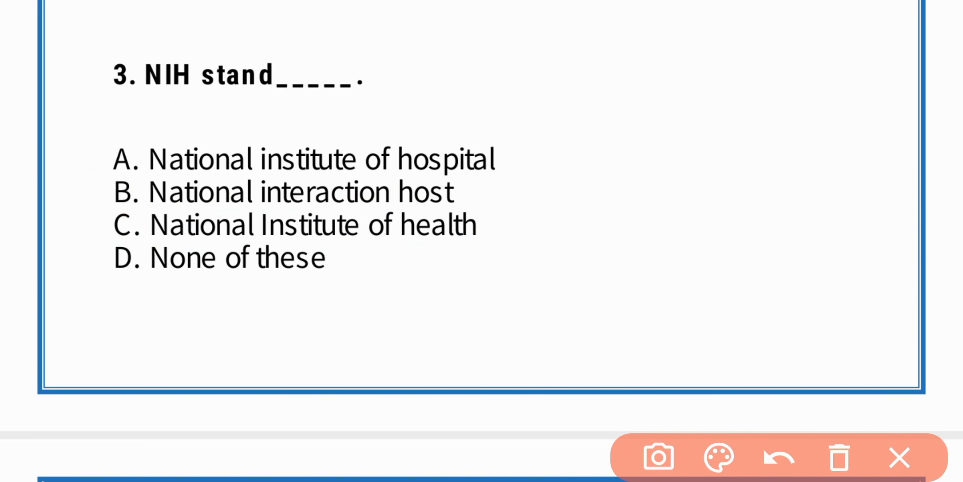
Reopen the drawing tools and mark option C of question 4 in red ink
scroll(down, 3)
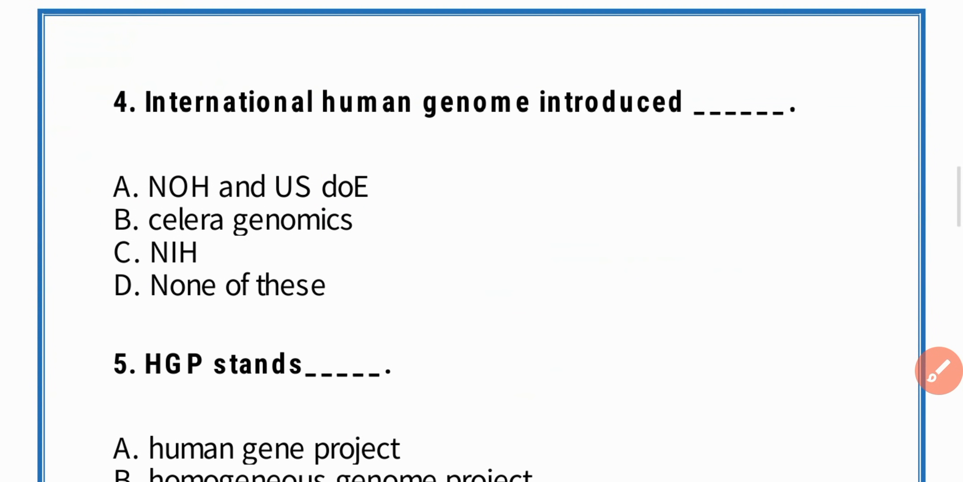
click(939, 373)
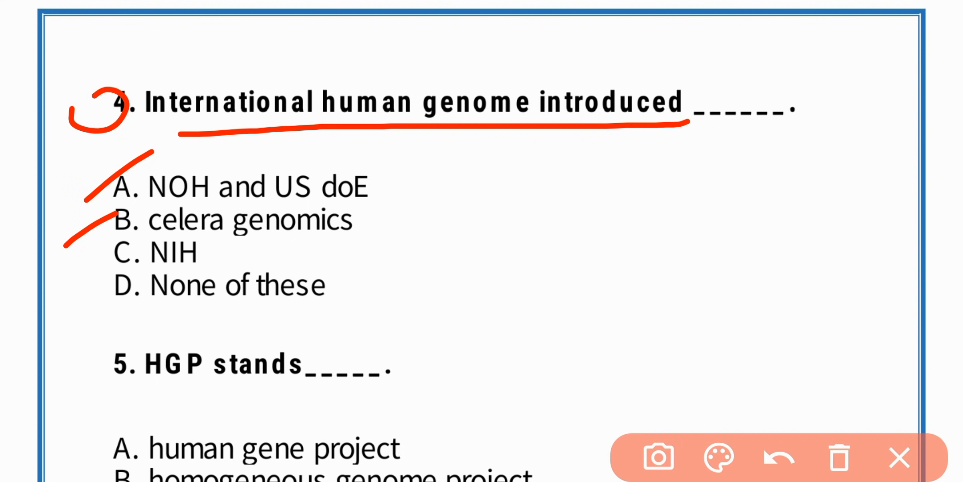
drag(68, 283, 141, 233)
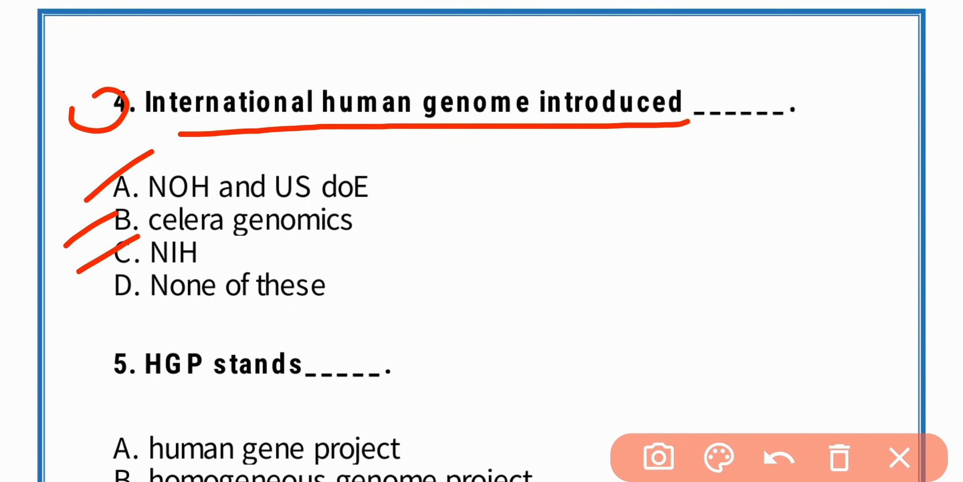
drag(129, 270, 95, 307)
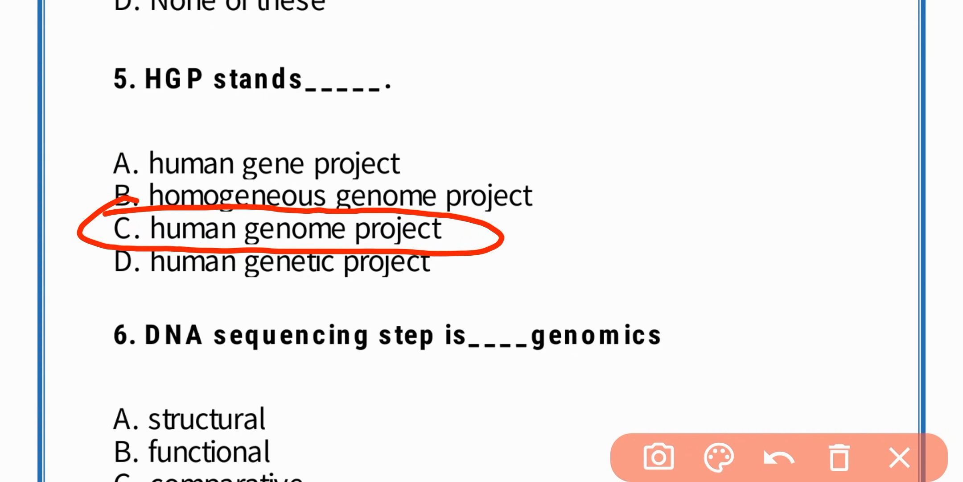
Mark question 7's option C (430) in red and underline the Mb unit
scroll(down, 3)
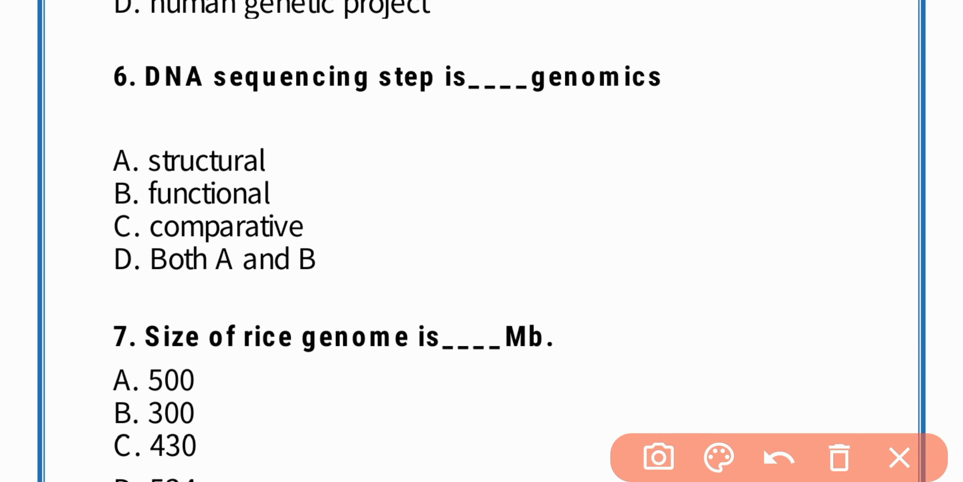
drag(110, 142, 301, 153)
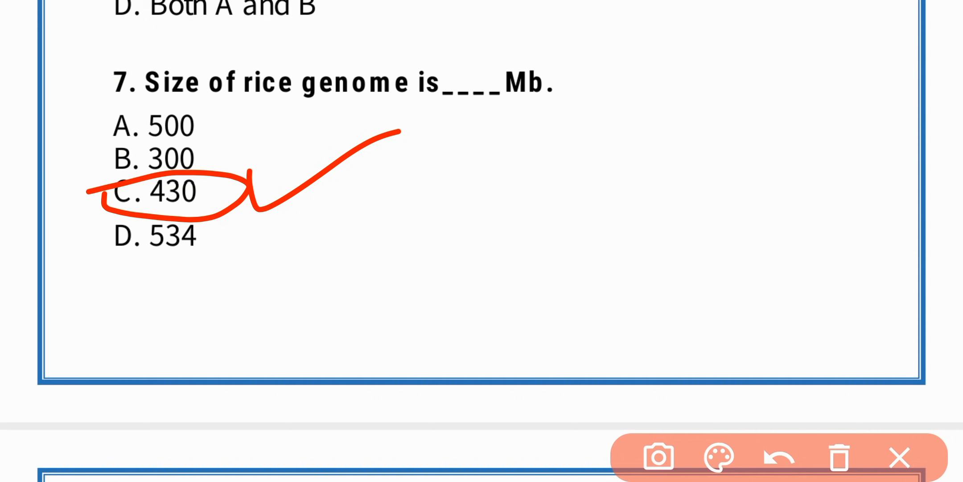
drag(488, 102, 559, 89)
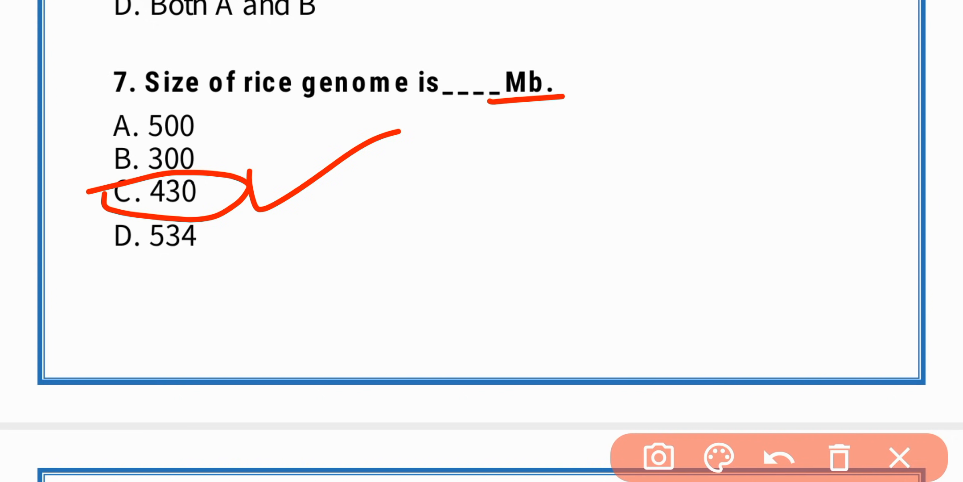
Underline 'gene expression database' in question 8, then scroll down toward question 9
scroll(down, 3)
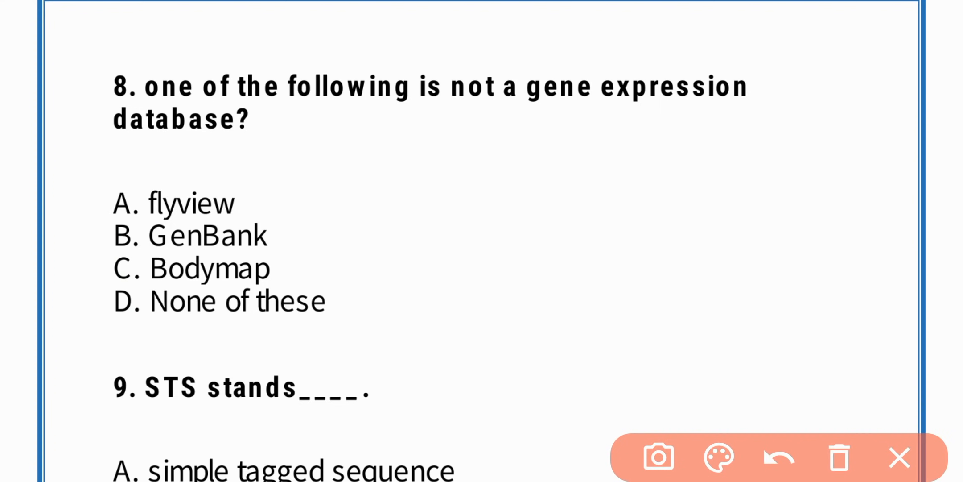
drag(92, 236, 307, 231)
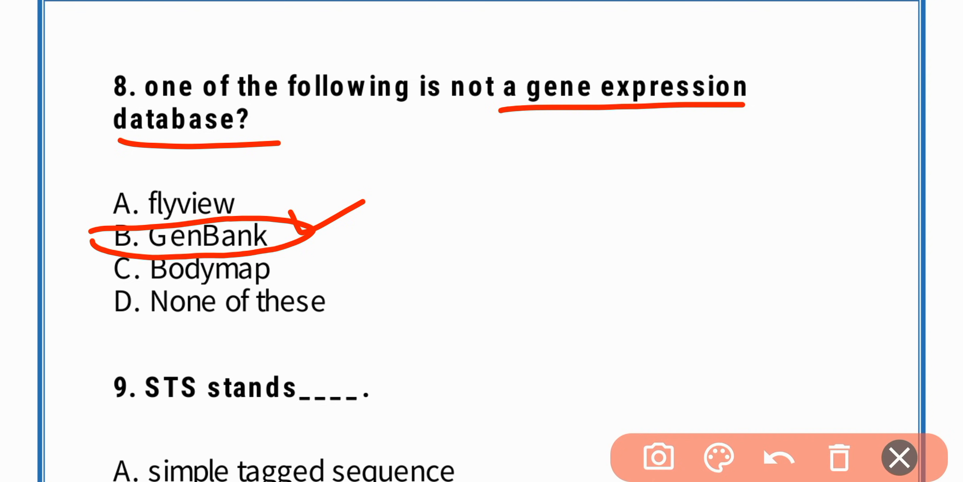
scroll(down, 3)
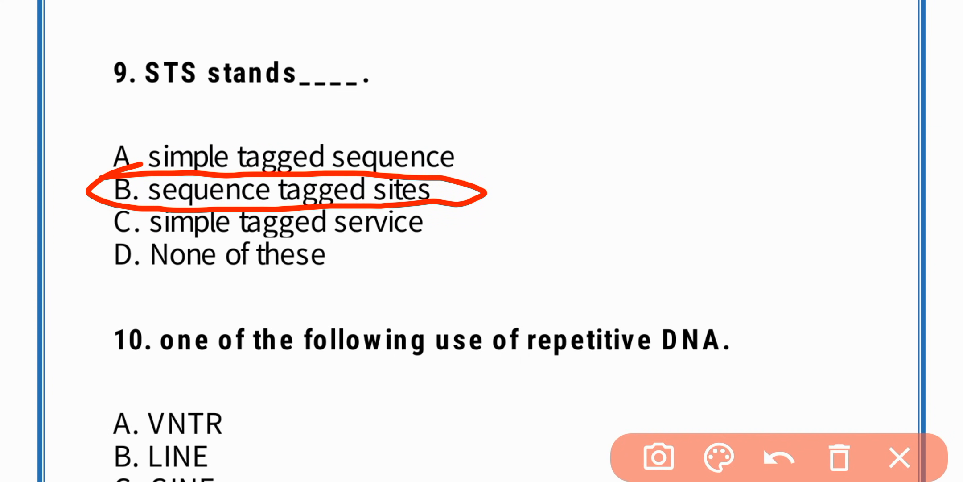
Tick question 10's options and underline 'repetitive DNA' in its prompt
scroll(down, 3)
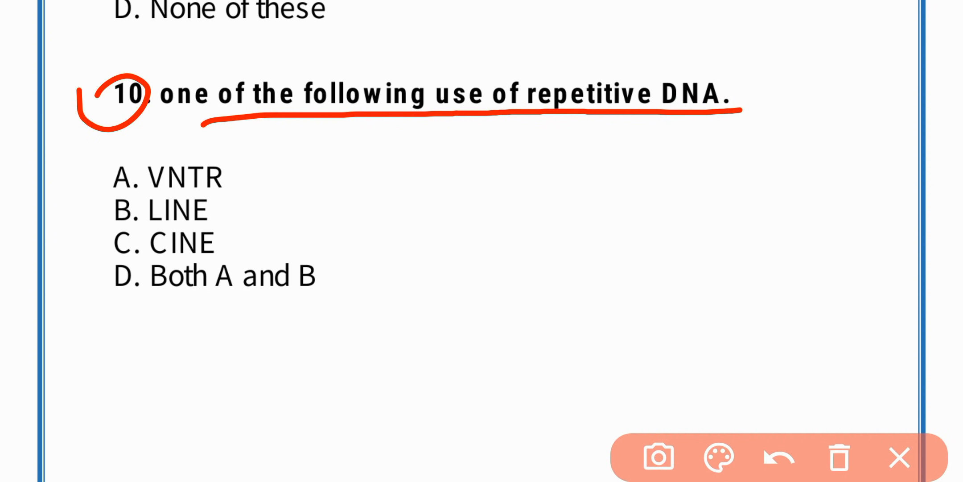
drag(67, 193, 123, 156)
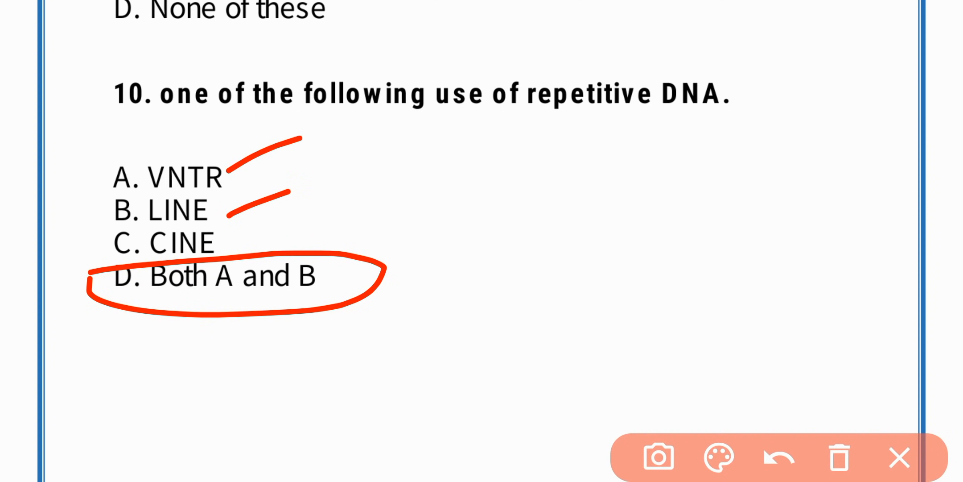
drag(459, 137, 663, 127)
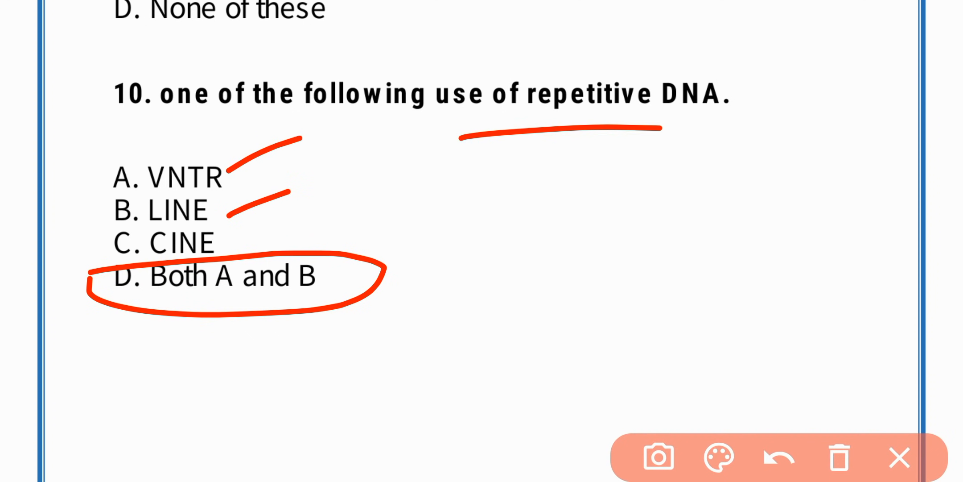